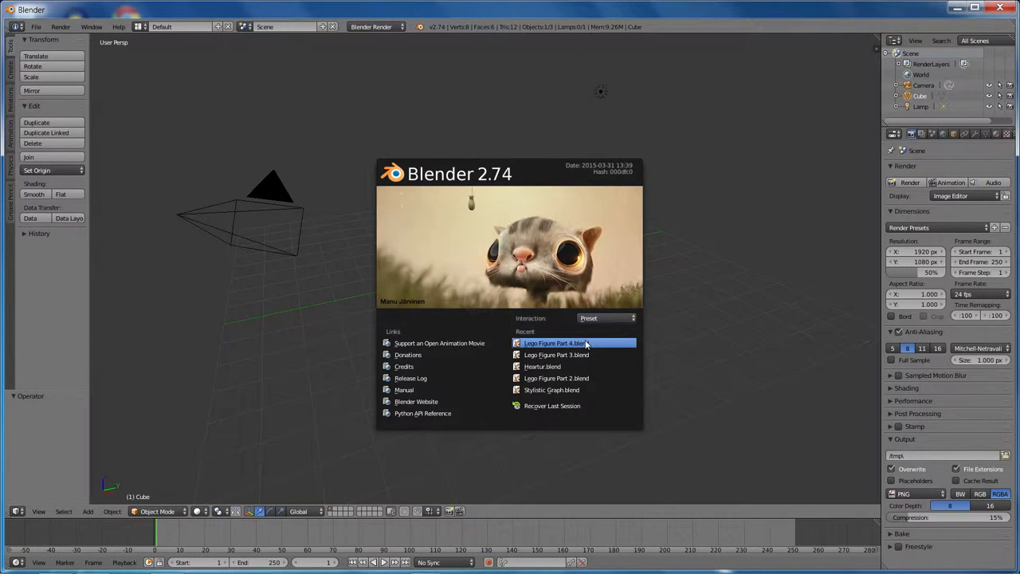
Load the Lego Figure blend file from the splash screen's Recent list
{"action": "left_click", "coordinate": [574, 343]}
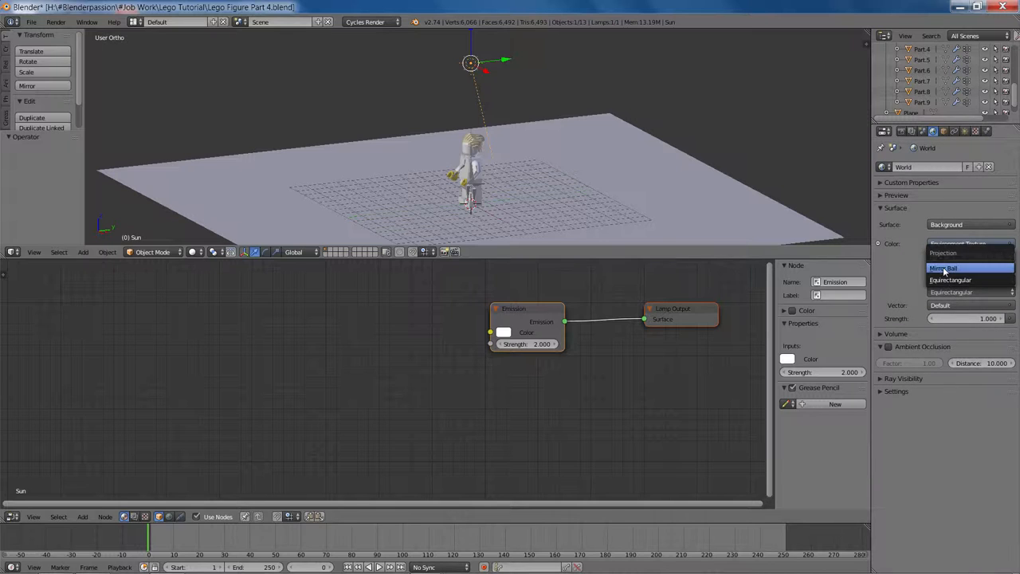
Set the World Color to an Environment Texture and choose its image
{"action": "left_click", "coordinate": [942, 267]}
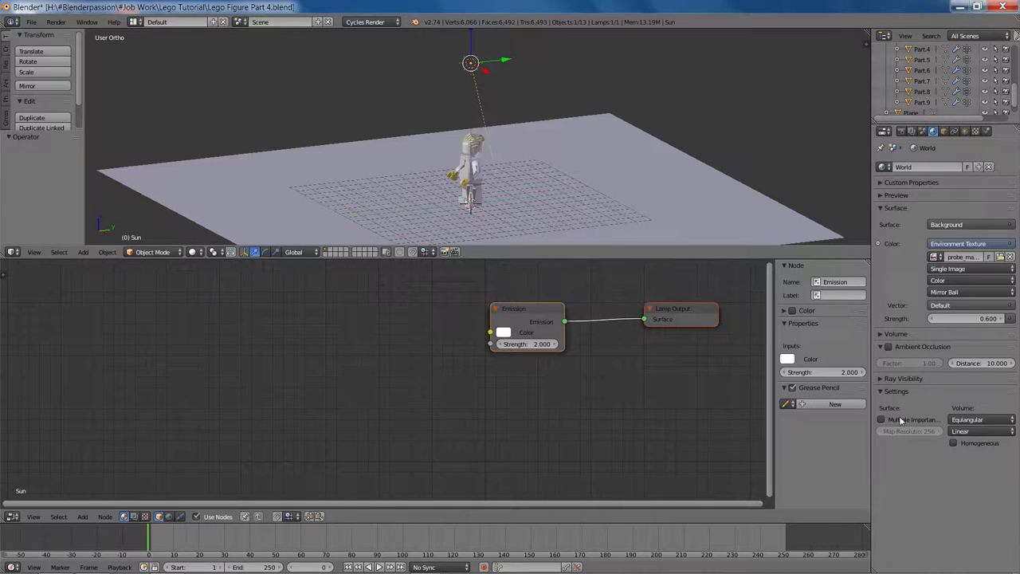
{"action": "left_click", "coordinate": [879, 419]}
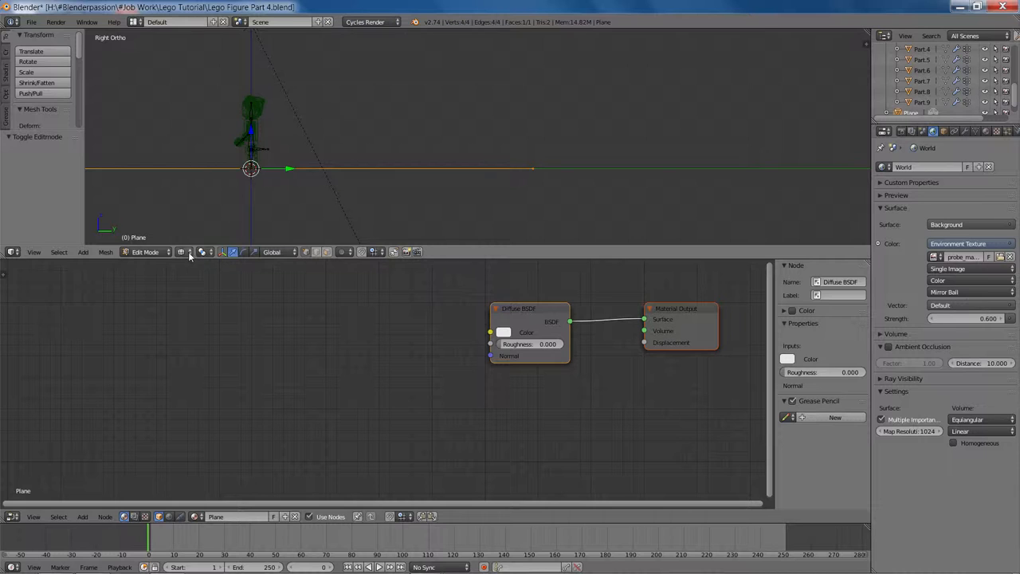
{"action": "mouse_move", "coordinate": [534, 132]}
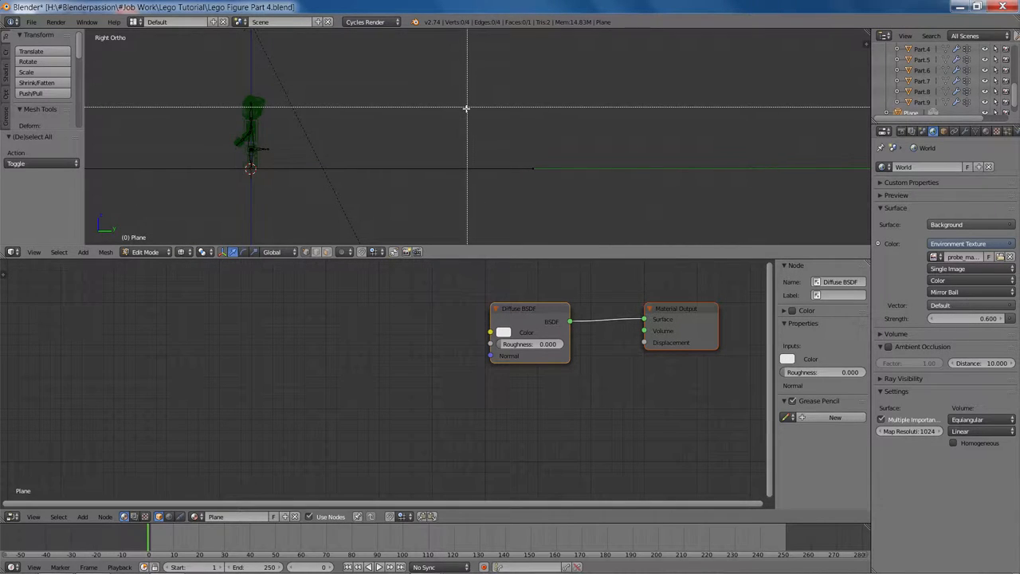
Confirm the extruded wall edge and shade the bevelled backdrop smooth
{"action": "left_click", "coordinate": [532, 168]}
{"action": "type", "text": "shad"}
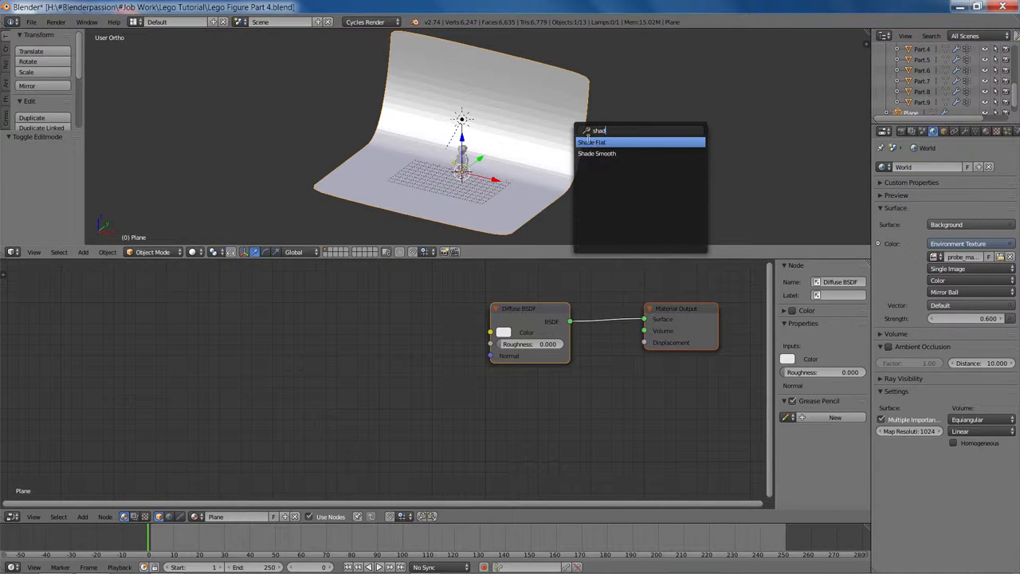
{"action": "left_click", "coordinate": [596, 153]}
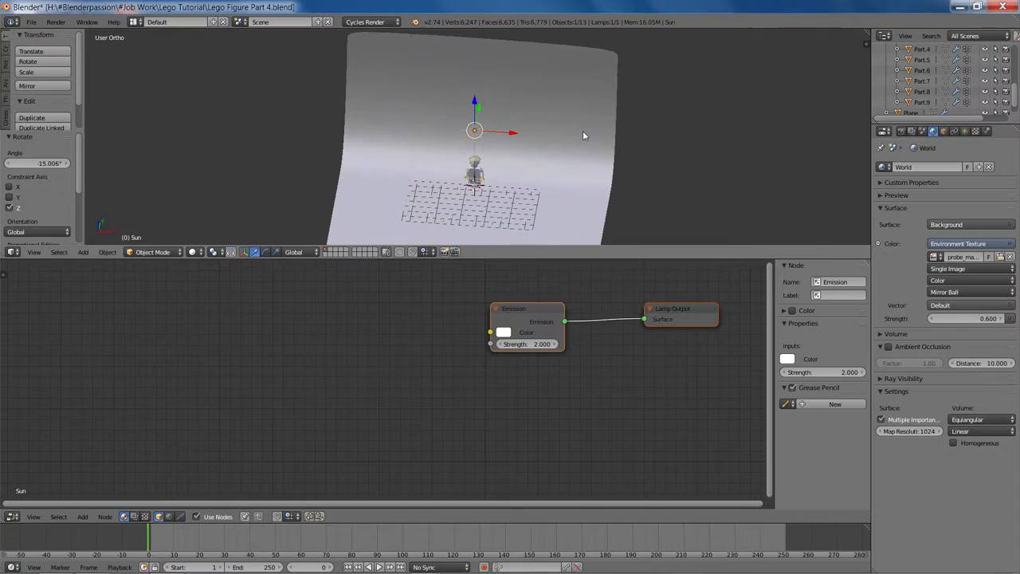
Add a Camera object in front of the figure from the add menu
{"action": "key", "text": "KP_1"}
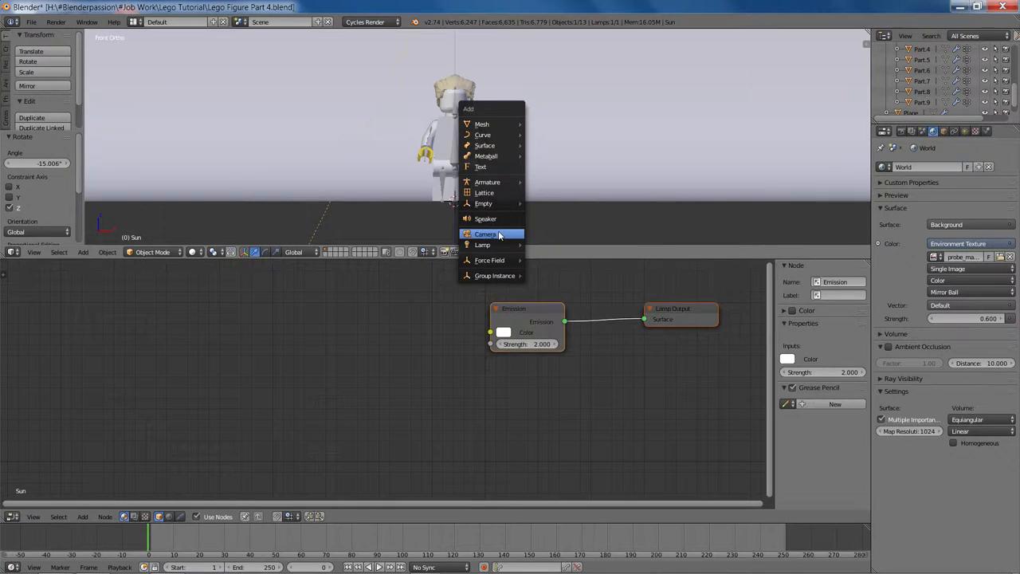
{"action": "left_click", "coordinate": [484, 232]}
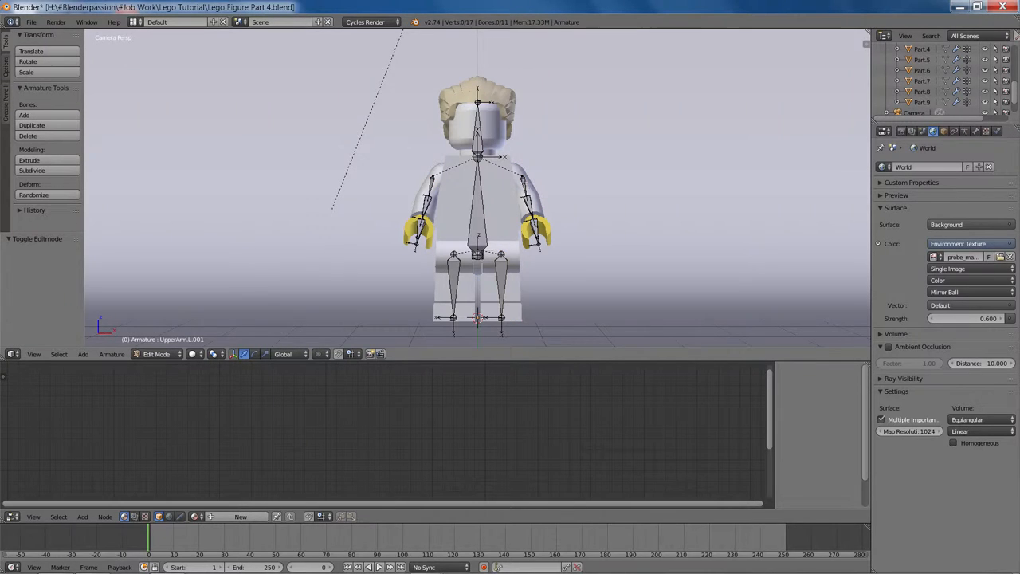
Adjust the camera so the minifigure sits centred against the backdrop
{"action": "left_click", "coordinate": [156, 353]}
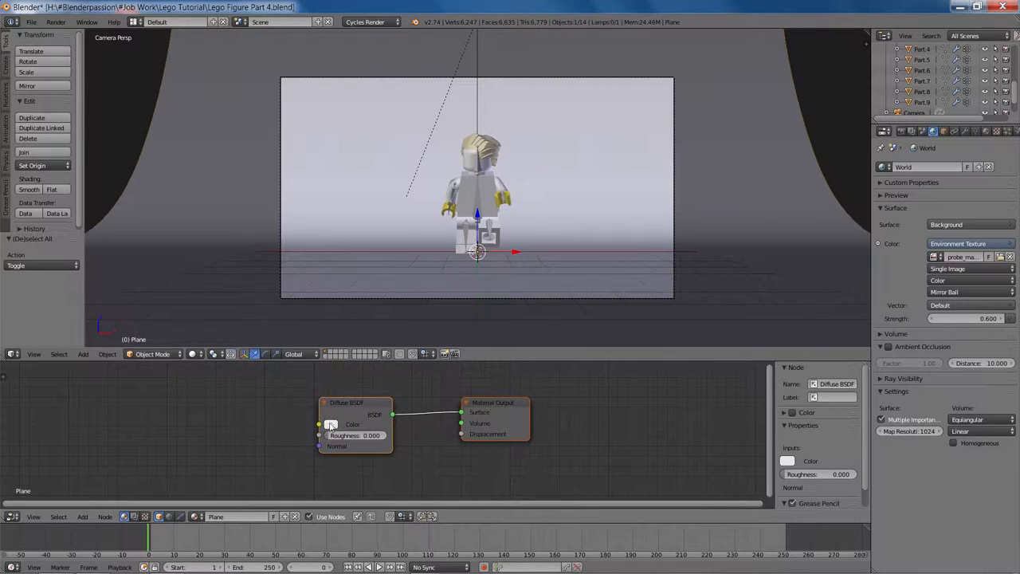
Start a quick test render of the camera view
{"action": "left_click", "coordinate": [328, 424]}
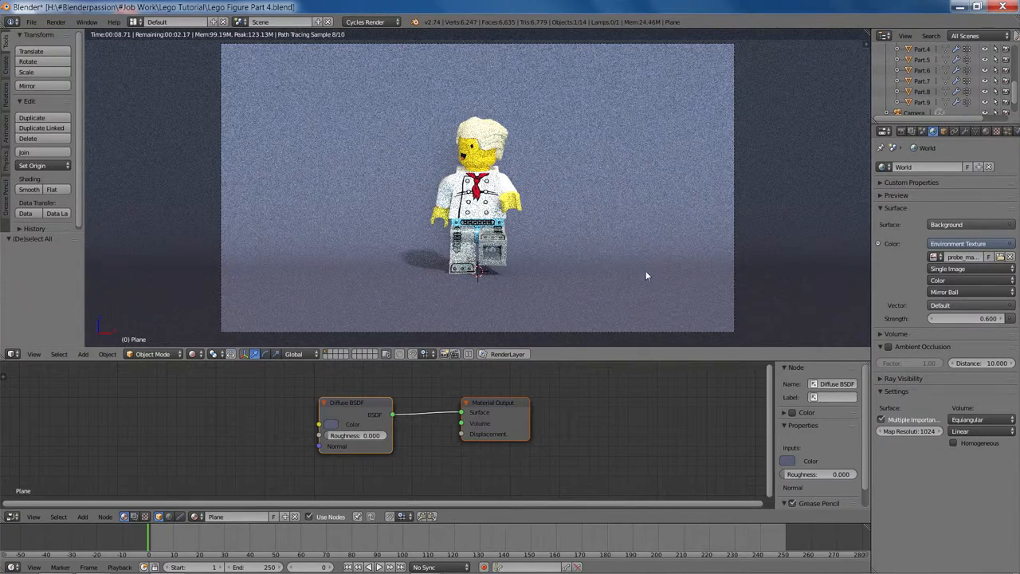
{"action": "mouse_move", "coordinate": [539, 192]}
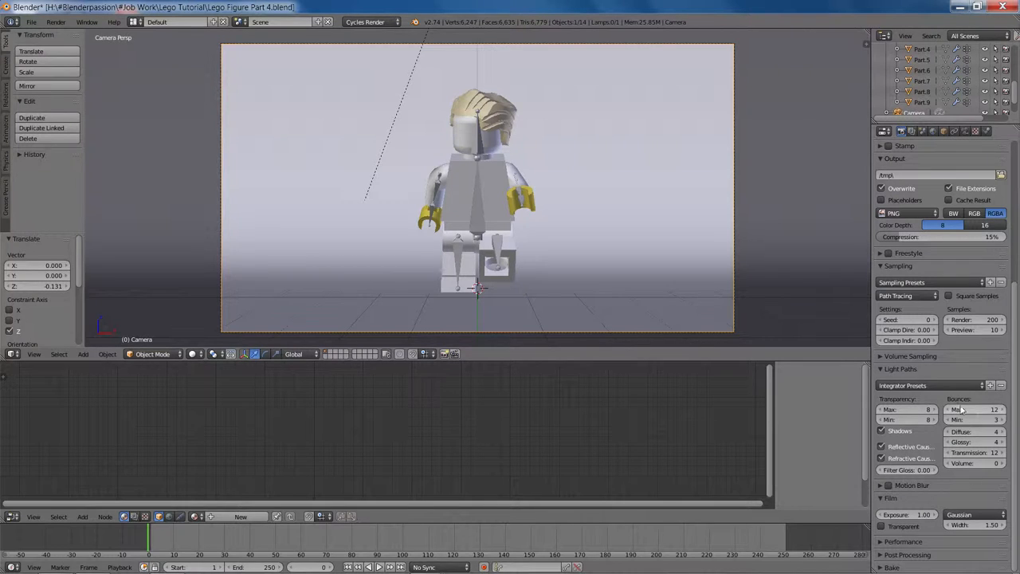
Set the Sun lamp's Emission node Strength to 2.000
{"action": "left_click", "coordinate": [924, 384]}
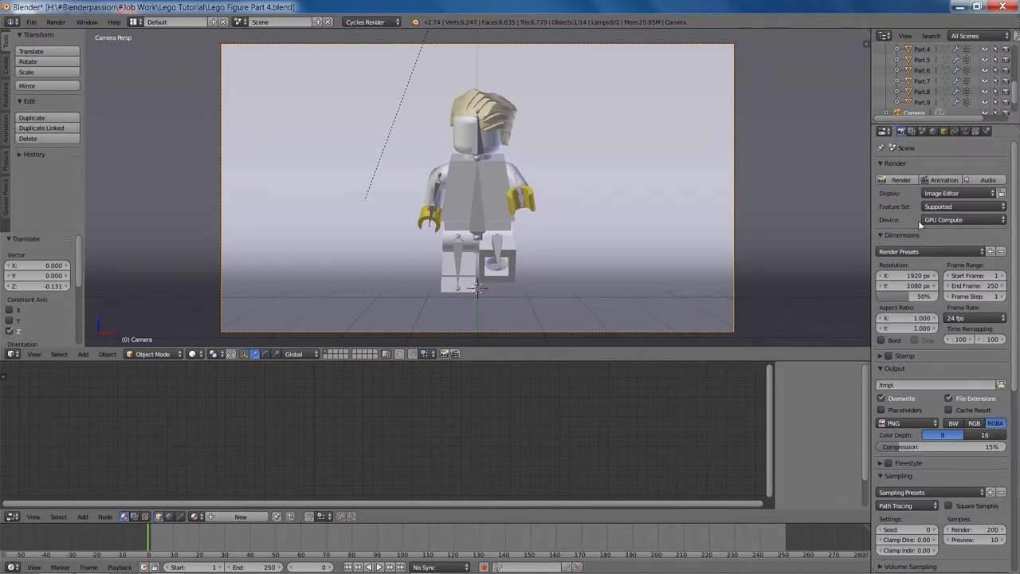
{"action": "scroll", "scroll_direction": "down", "scroll_amount": 3}
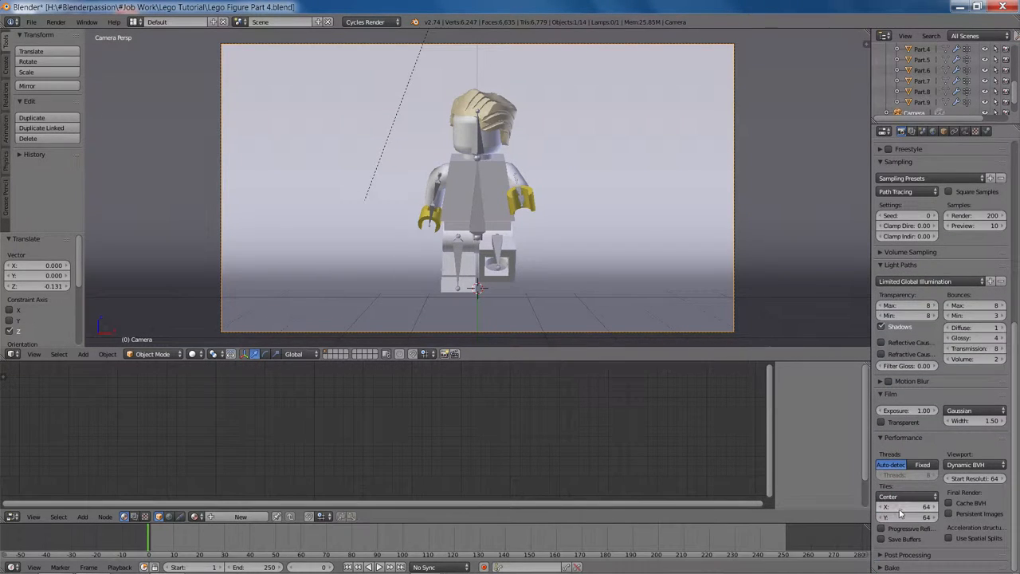
{"action": "left_click", "coordinate": [905, 519]}
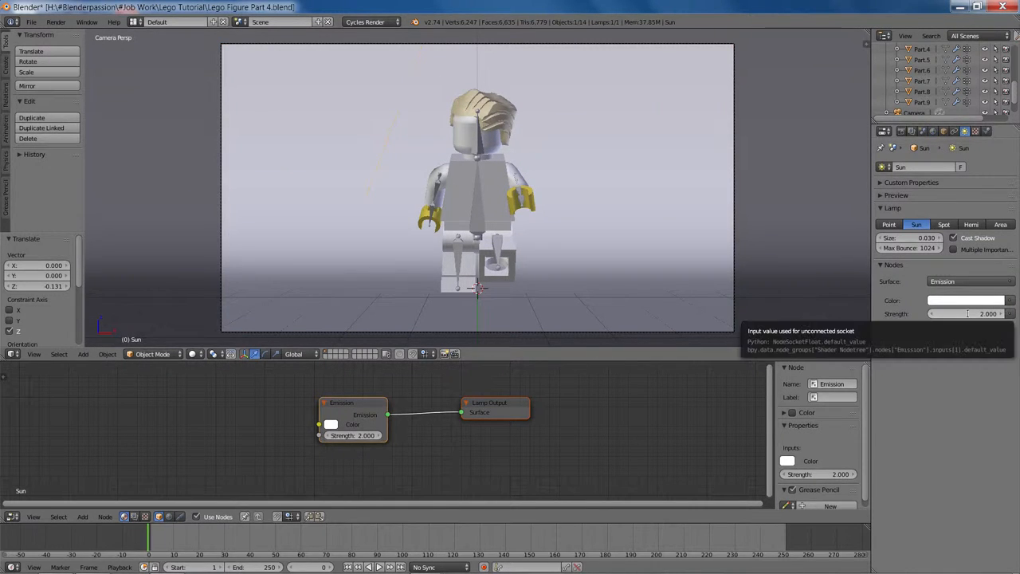
Render the camera view, then return to the Render properties
{"action": "left_click", "coordinate": [966, 314]}
{"action": "type", "text": "2.500"}
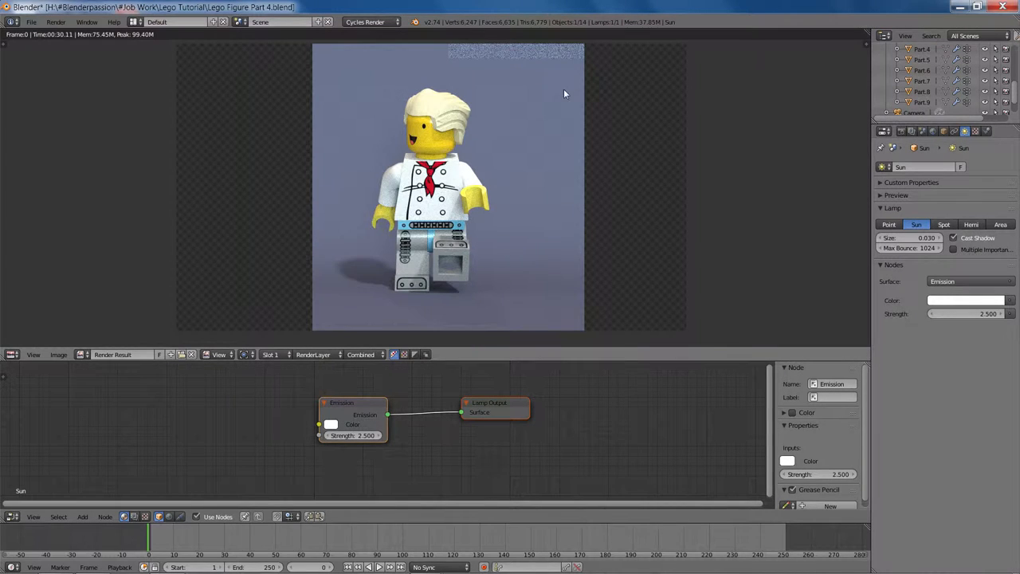
{"action": "mouse_move", "coordinate": [781, 223]}
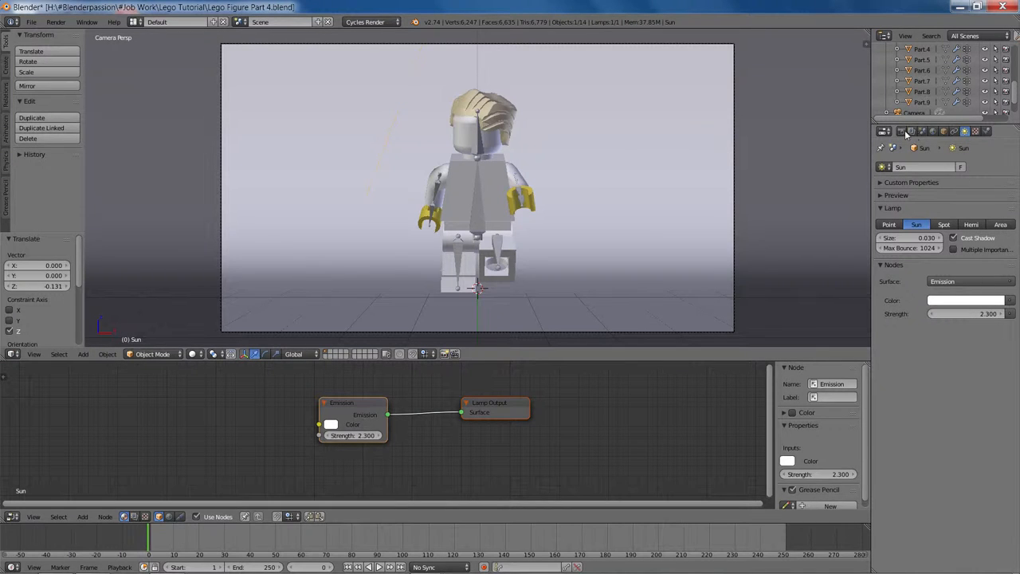
{"action": "left_click", "coordinate": [883, 131]}
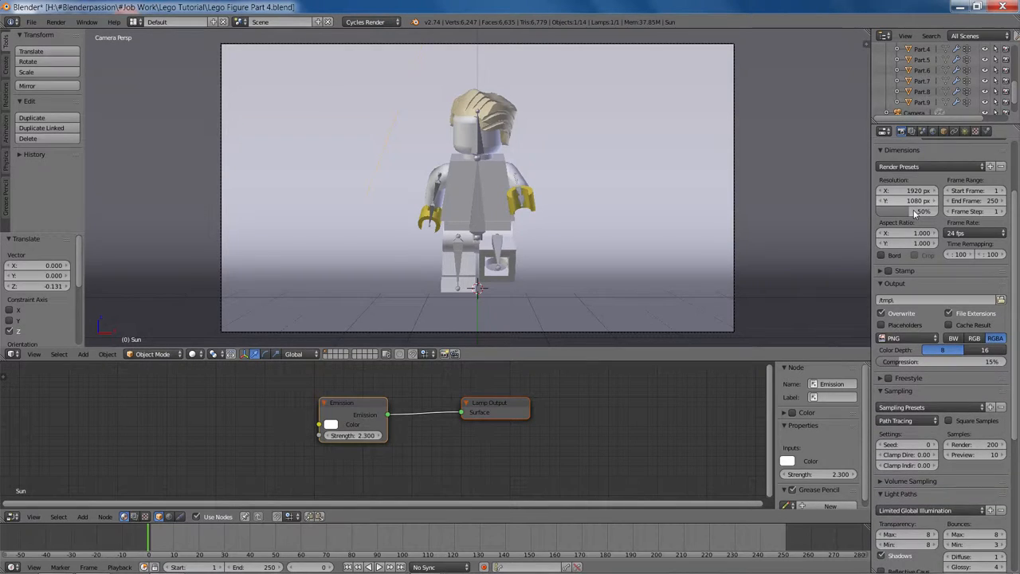
Adjust the Sampling panel and render a closer view of the chef
{"action": "scroll", "scroll_direction": "down", "scroll_amount": 3}
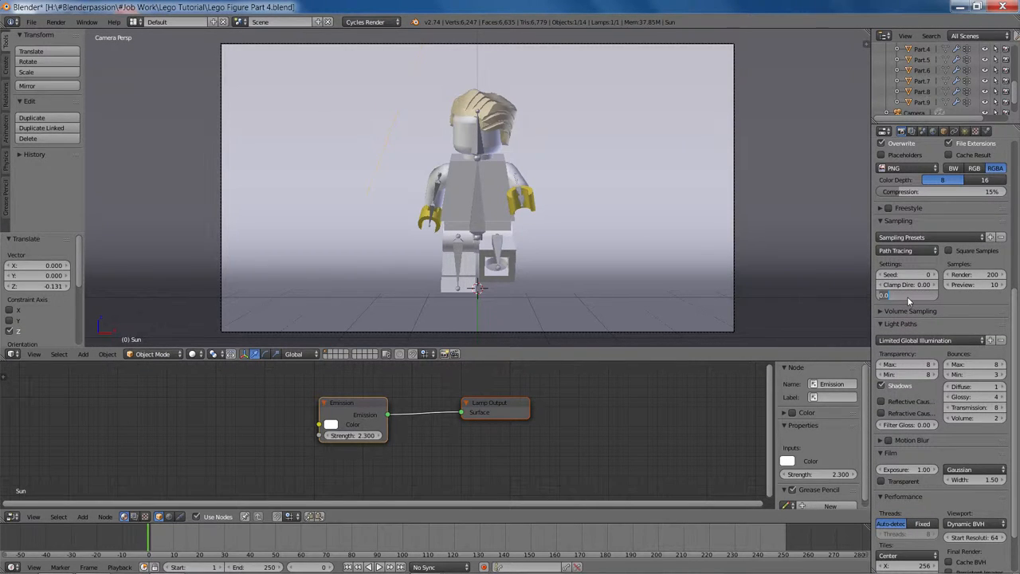
{"action": "left_click", "coordinate": [905, 295]}
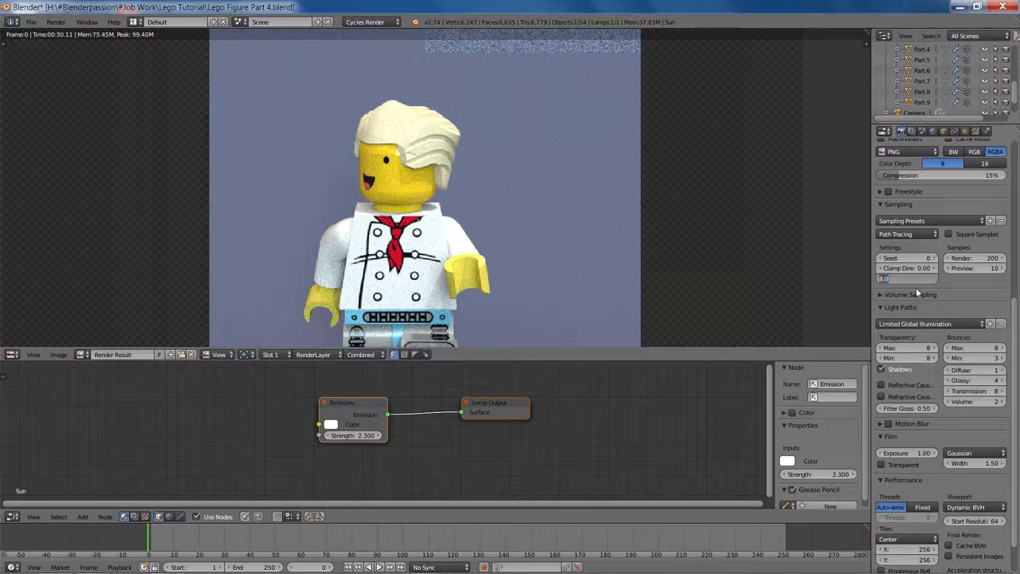
Scroll through the Light Paths settings while the render samples
{"action": "scroll", "scroll_direction": "down", "scroll_amount": 3}
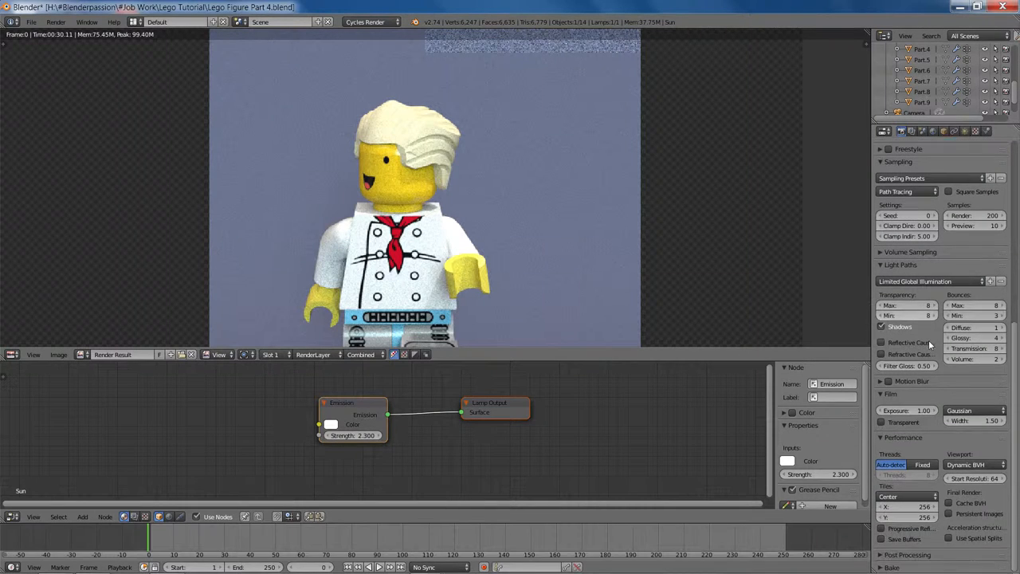
{"action": "mouse_move", "coordinate": [673, 265]}
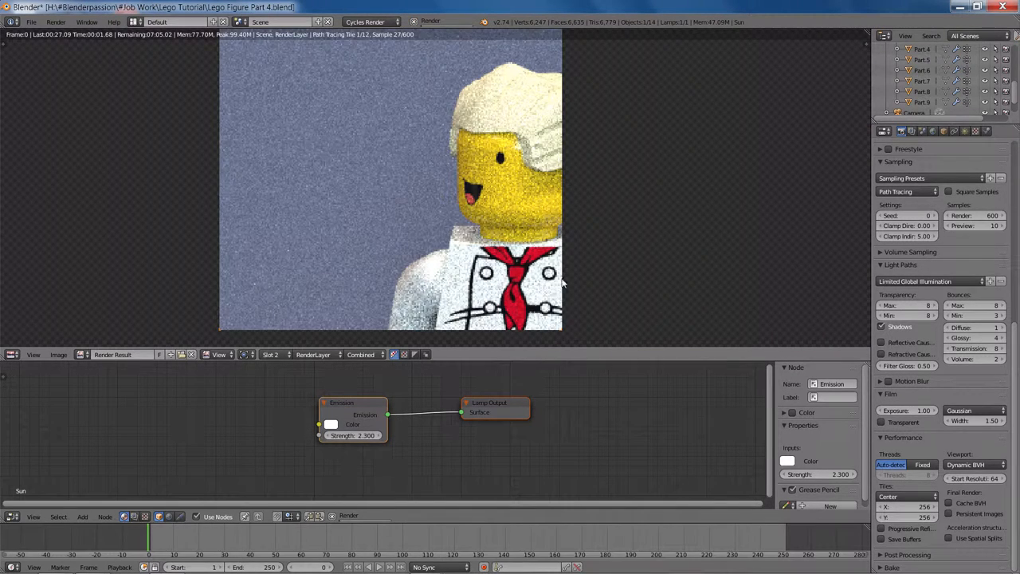
{"action": "mouse_move", "coordinate": [600, 220]}
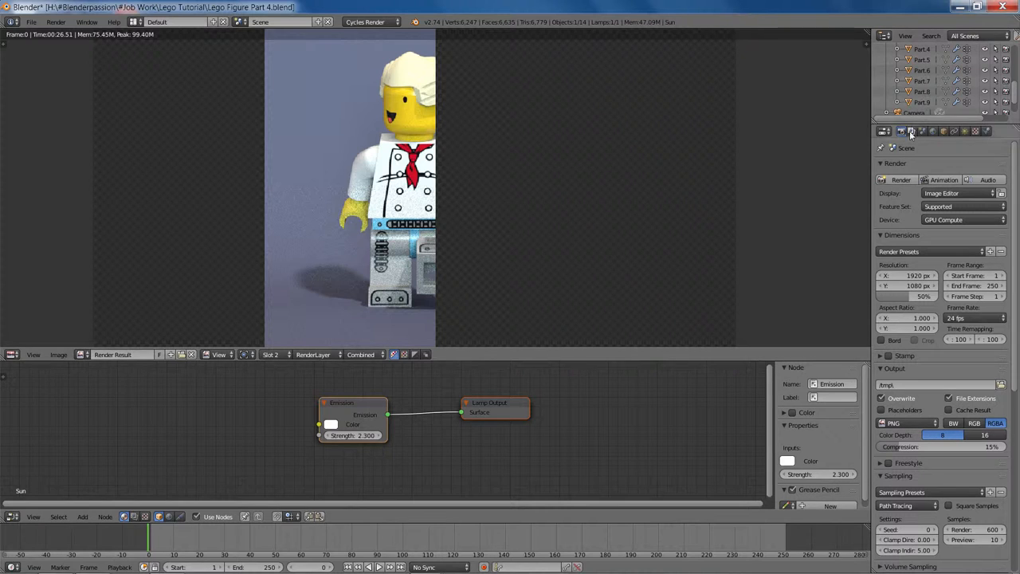
Zoom into the rendered head and hat in the Render Result to judge the noise
{"action": "scroll", "scroll_direction": "down", "scroll_amount": 3}
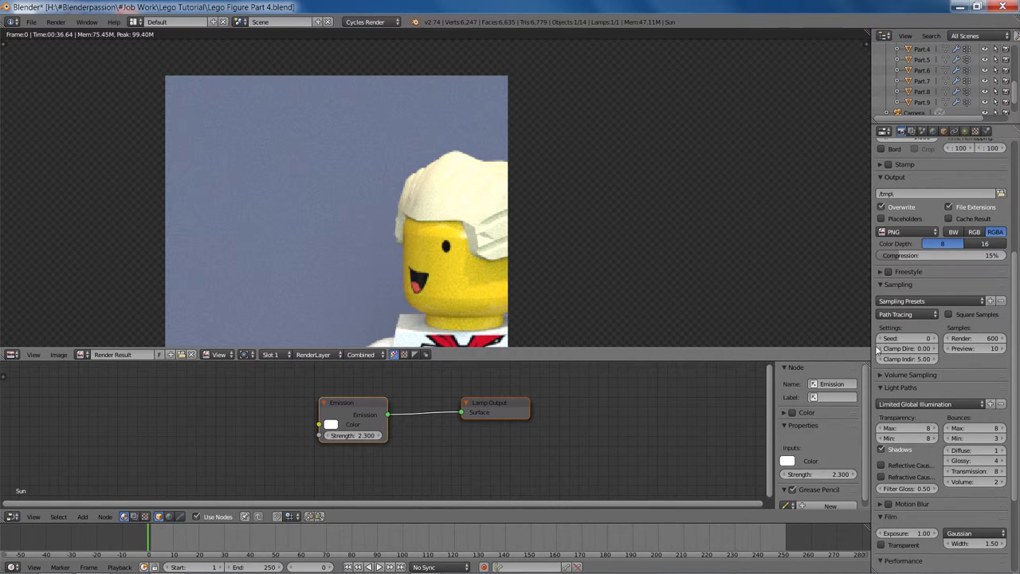
{"action": "mouse_move", "coordinate": [284, 255]}
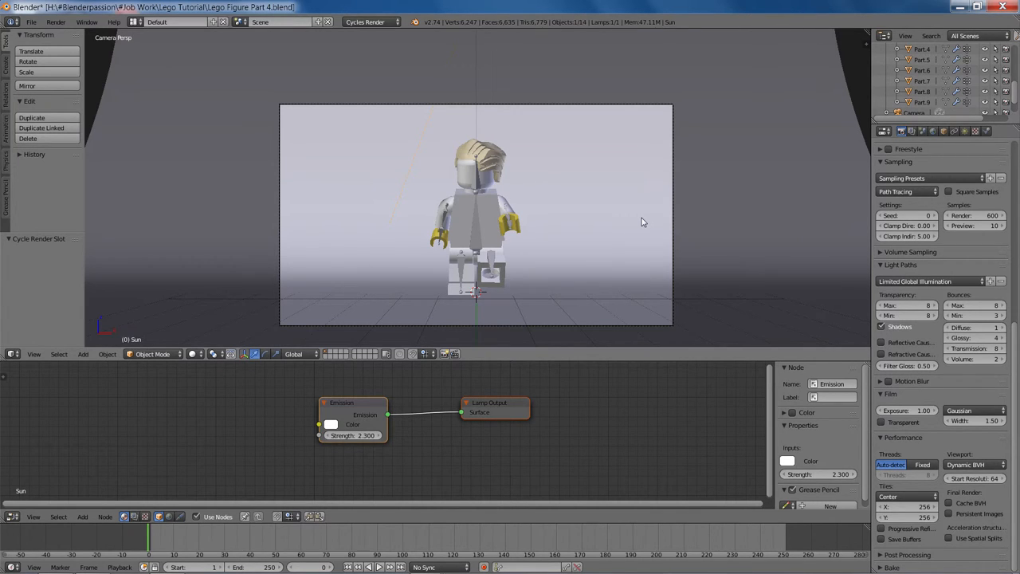
{"action": "mouse_move", "coordinate": [636, 230]}
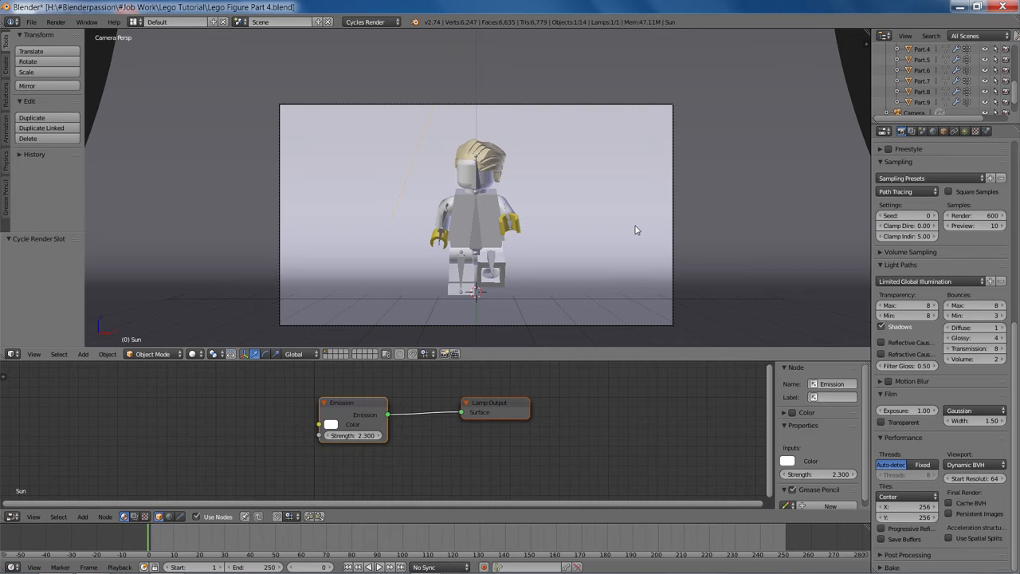